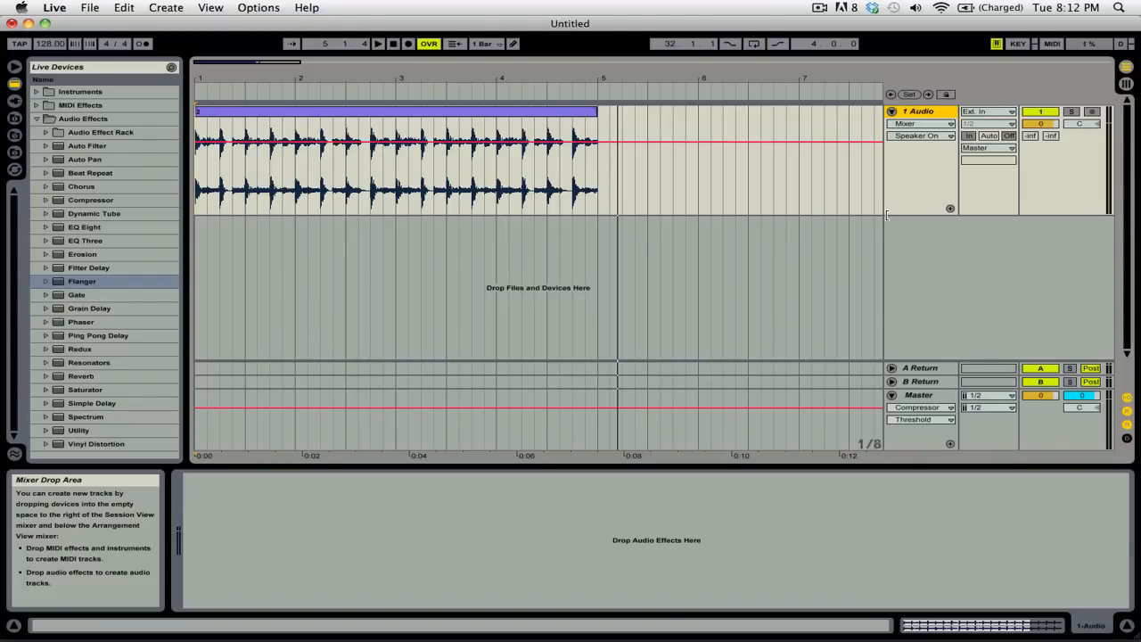
# Step: Add the Flanger audio effect to the drum audio track
pyautogui.click(376, 43)
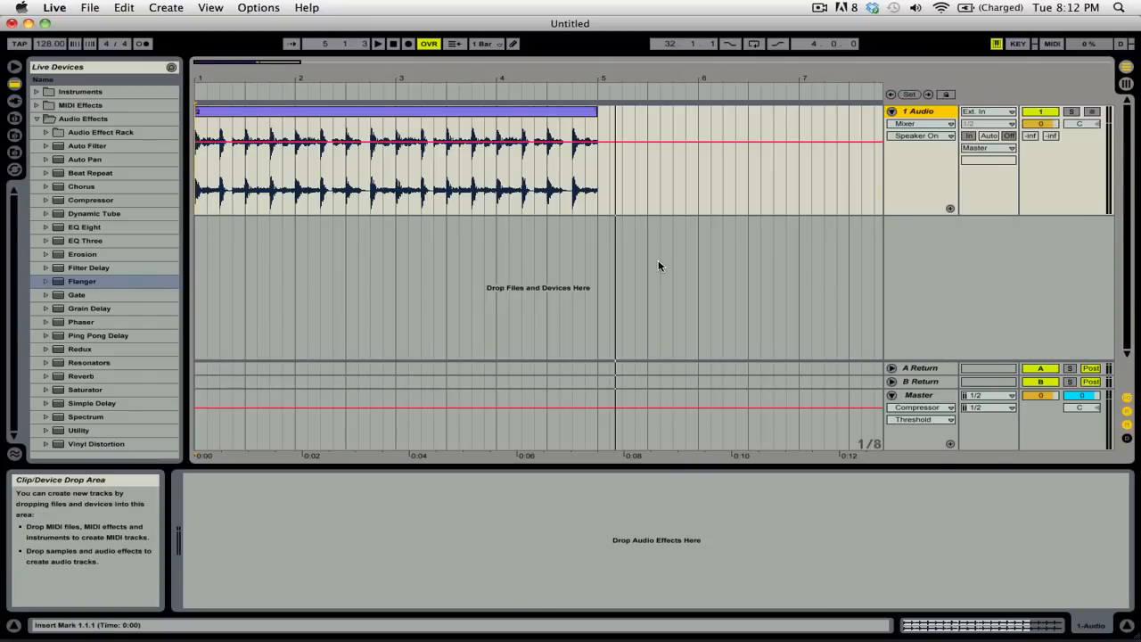
pyautogui.click(82, 282)
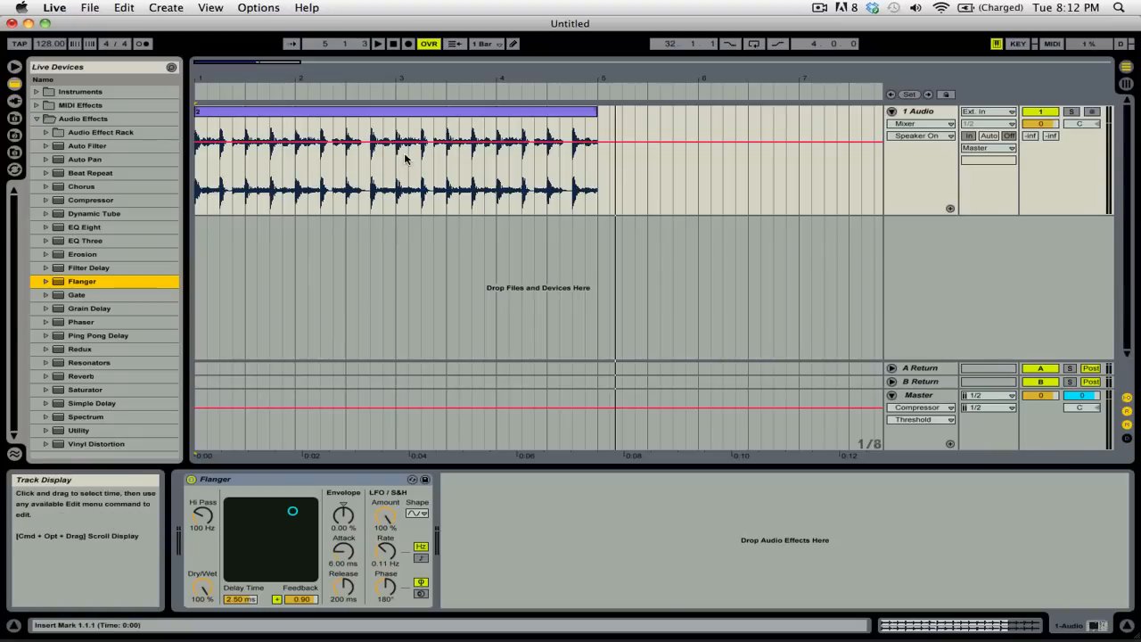
pyautogui.click(378, 42)
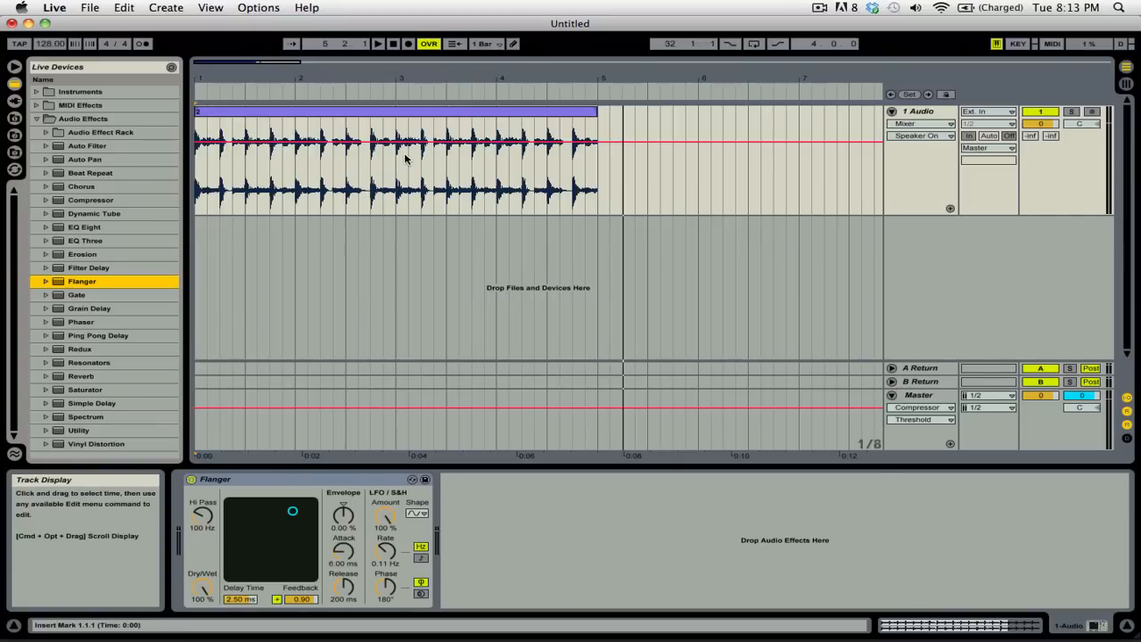
pyautogui.moveTo(426, 150)
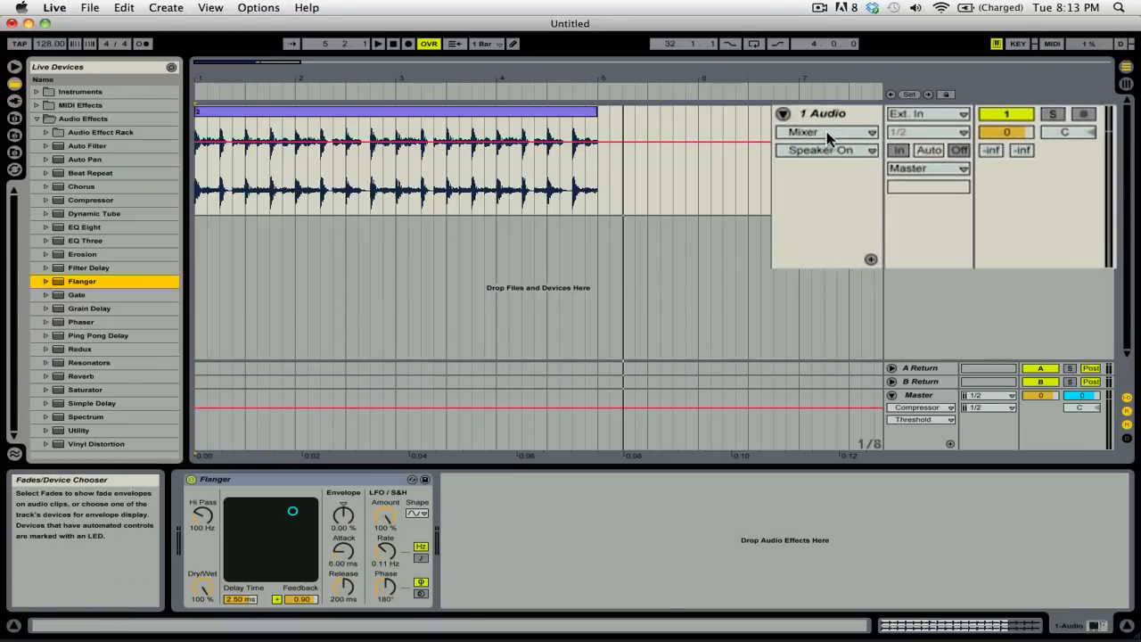
# Step: Show the Flanger Dry/Wet parameter as the track's automation envelope via the Device and Control choosers
pyautogui.click(828, 132)
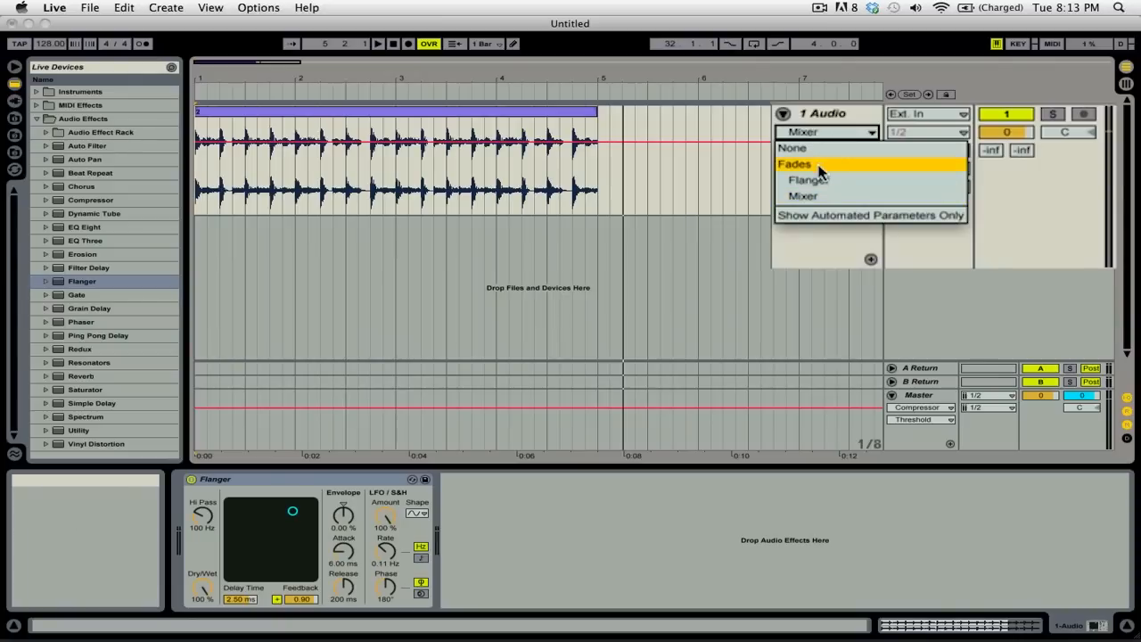
pyautogui.click(806, 178)
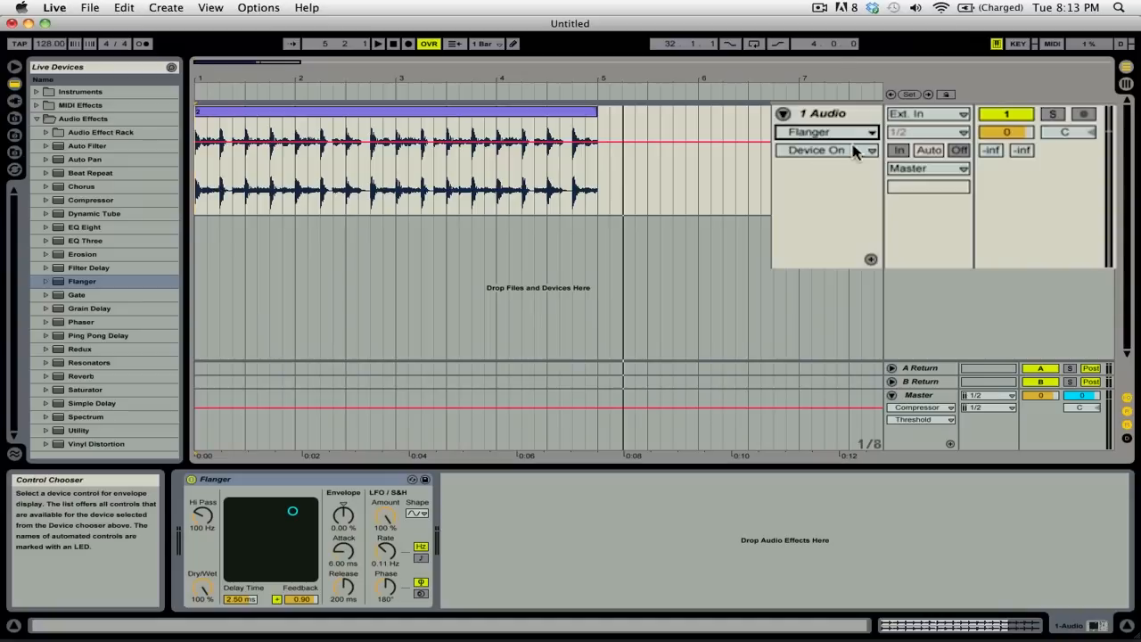
pyautogui.moveTo(854, 157)
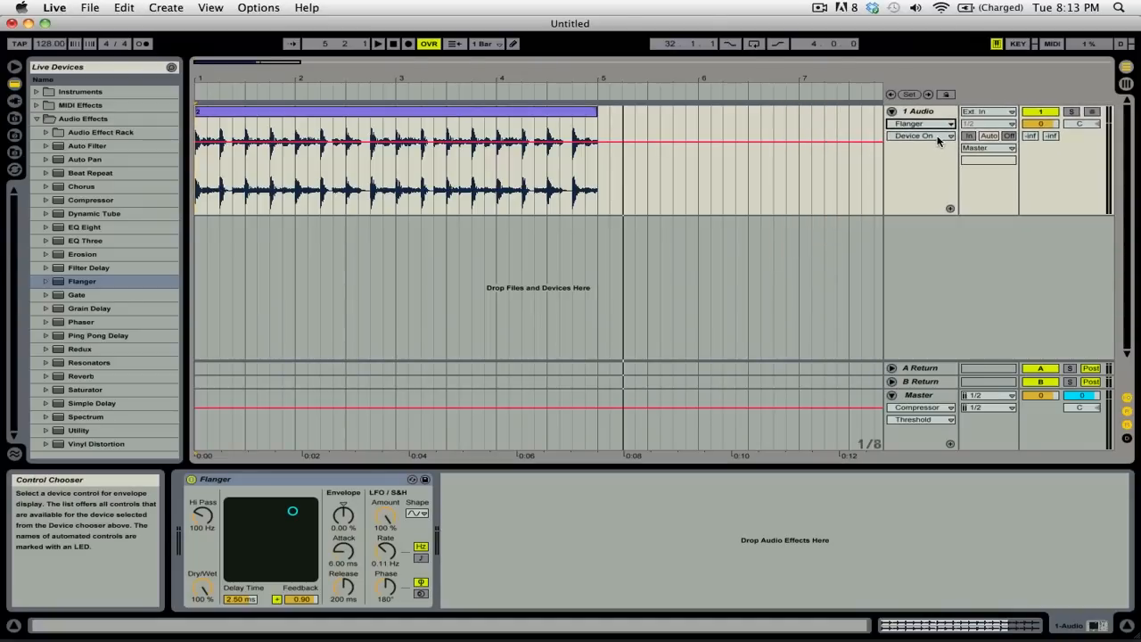
pyautogui.click(920, 136)
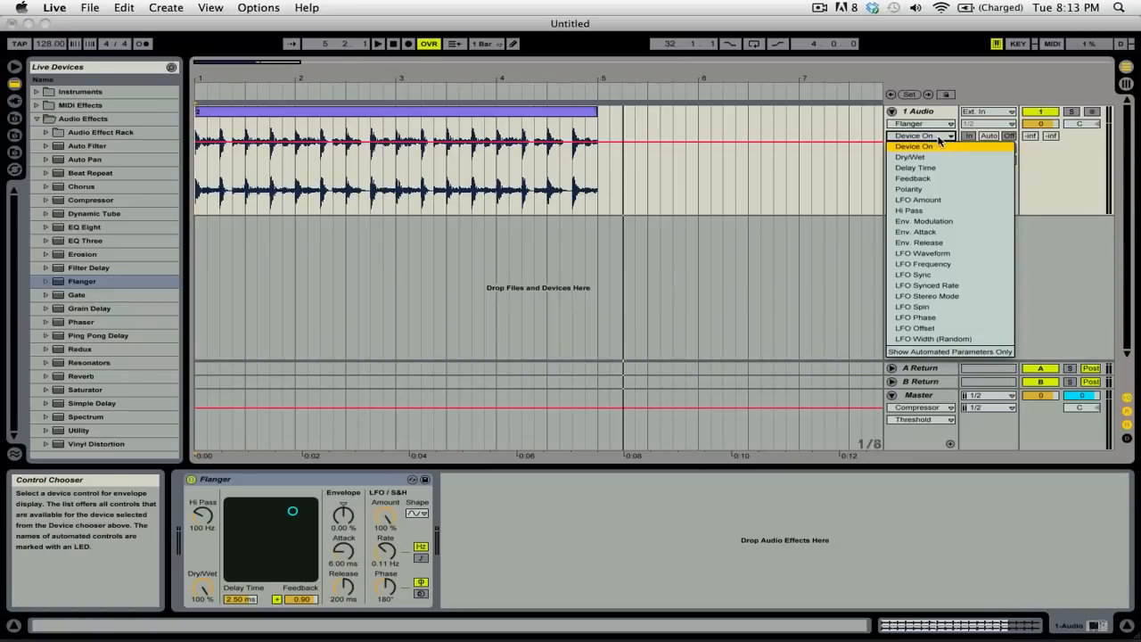
pyautogui.click(909, 157)
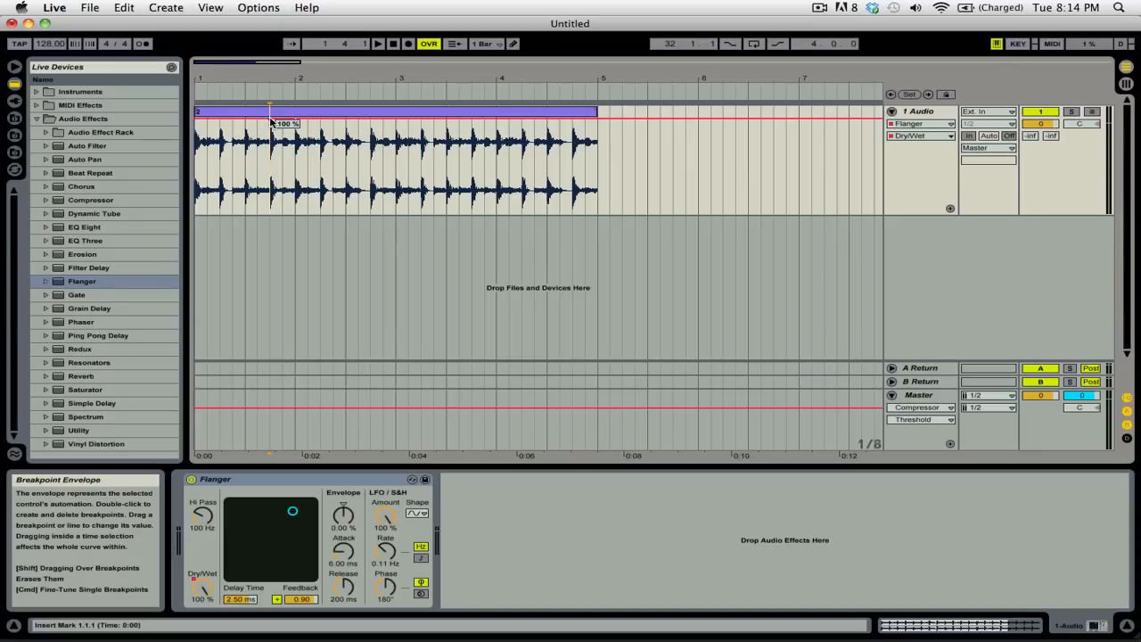
# Step: Shape the Dry/Wet envelope to hold 0% through bar 1 and rise to 100% near bar 2
pyautogui.moveTo(267, 115); pyautogui.dragTo(228, 178)
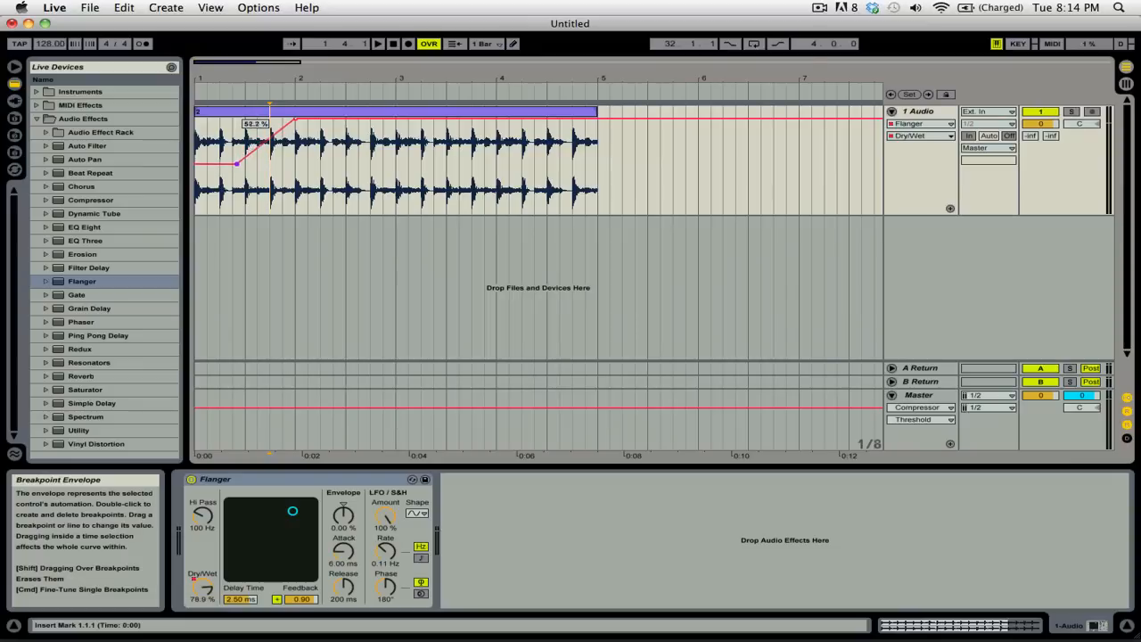
pyautogui.moveTo(235, 164); pyautogui.dragTo(239, 149)
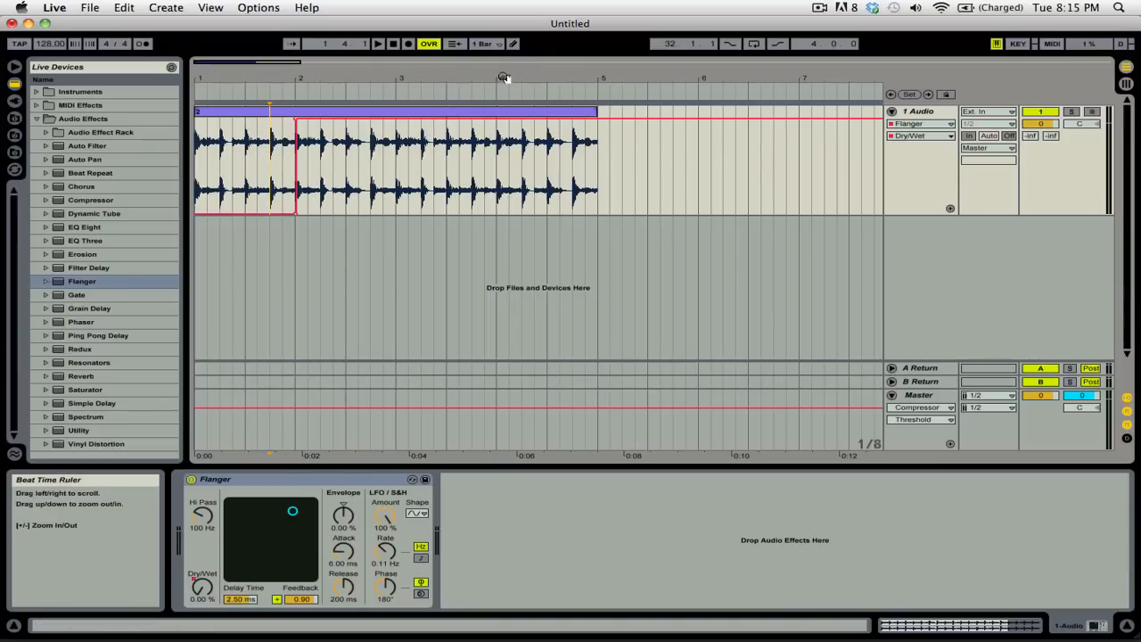
pyautogui.moveTo(513, 44)
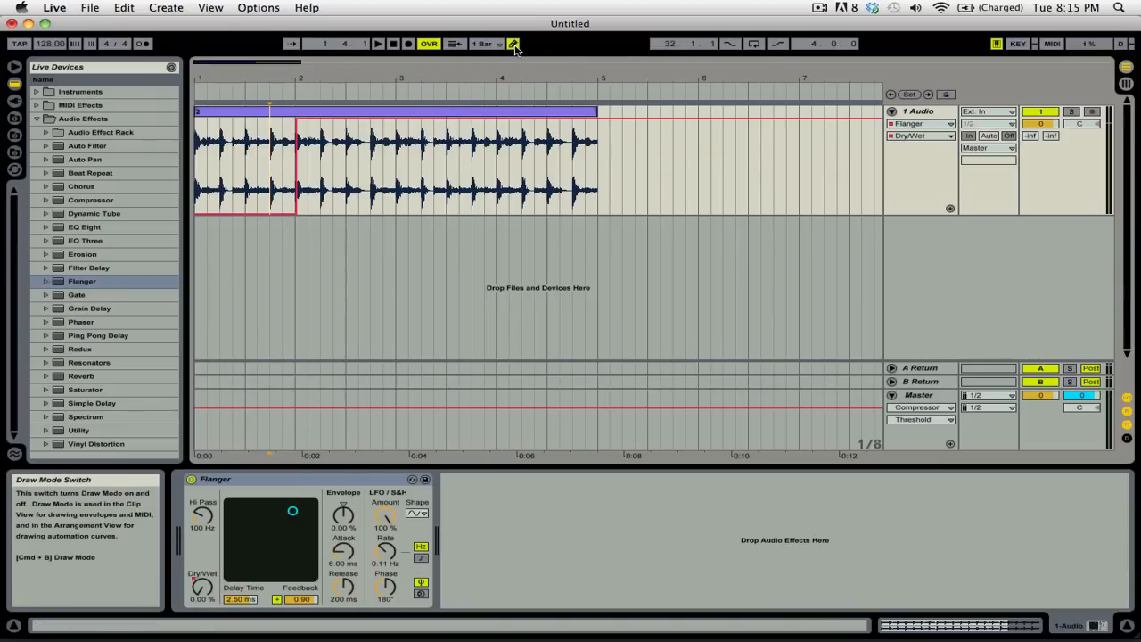
# Step: Draw square Dry/Wet on/off steps around bars 3-4 with freehand Draw Mode
pyautogui.click(513, 43)
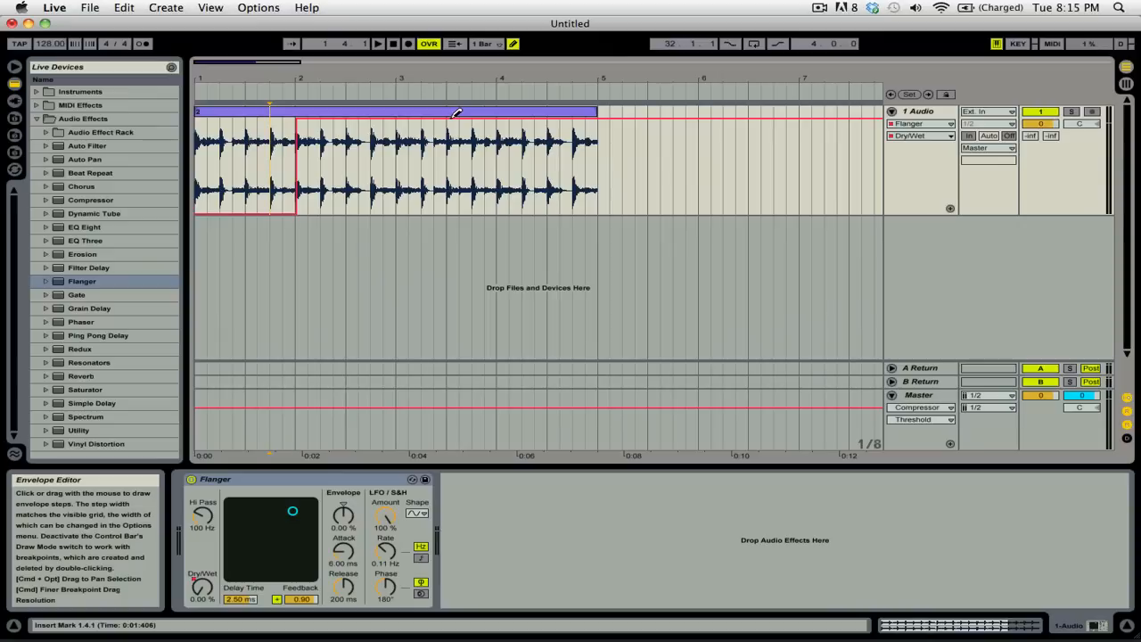
pyautogui.moveTo(407, 114)
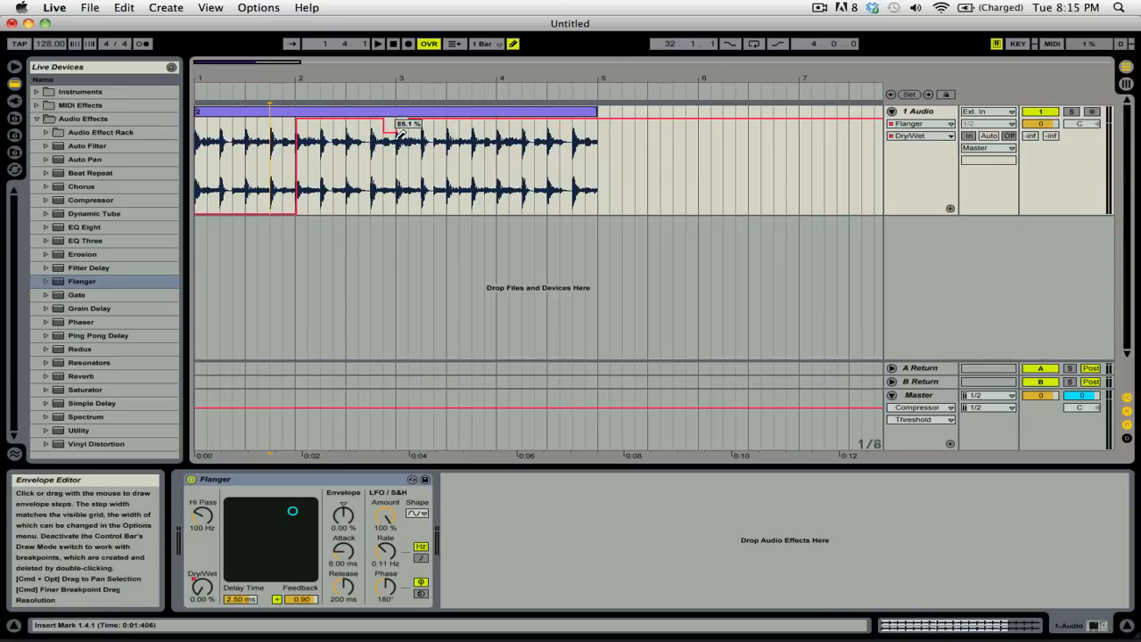
pyautogui.moveTo(389, 134); pyautogui.dragTo(413, 210)
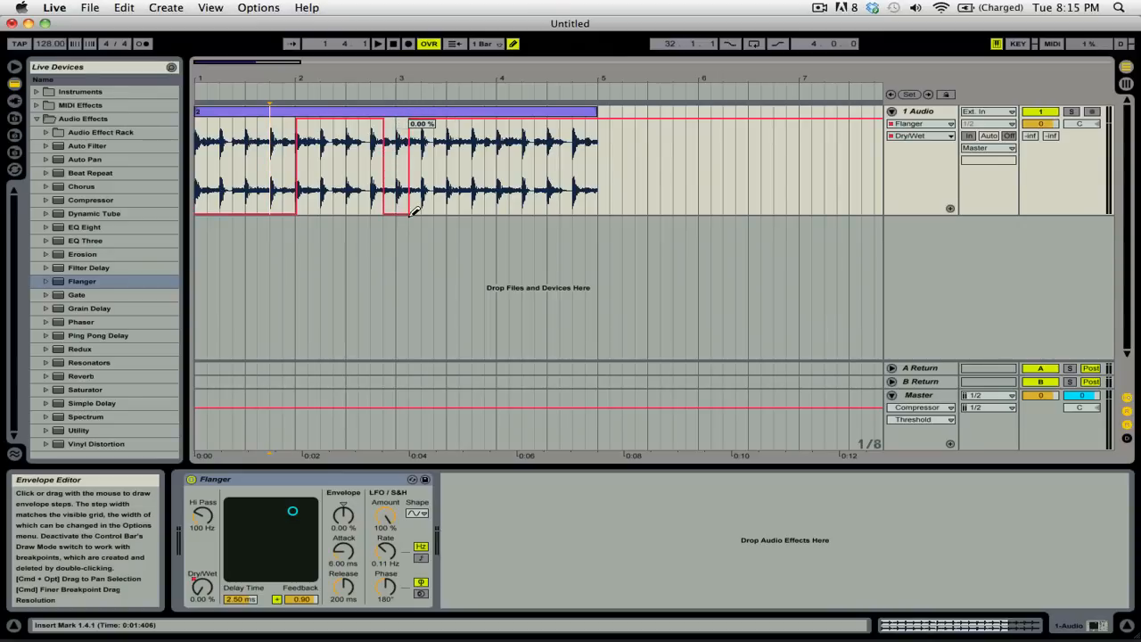
pyautogui.moveTo(413, 210); pyautogui.dragTo(485, 210)
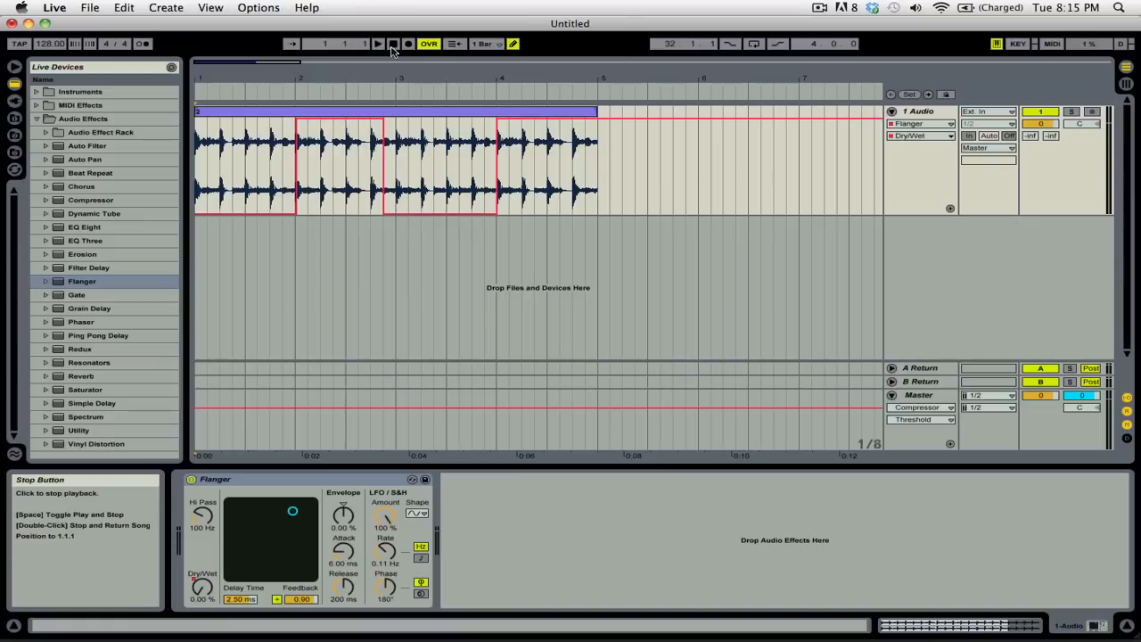
# Step: Play the arrangement from the start to hear the Dry/Wet automation, then stop
pyautogui.click(378, 43)
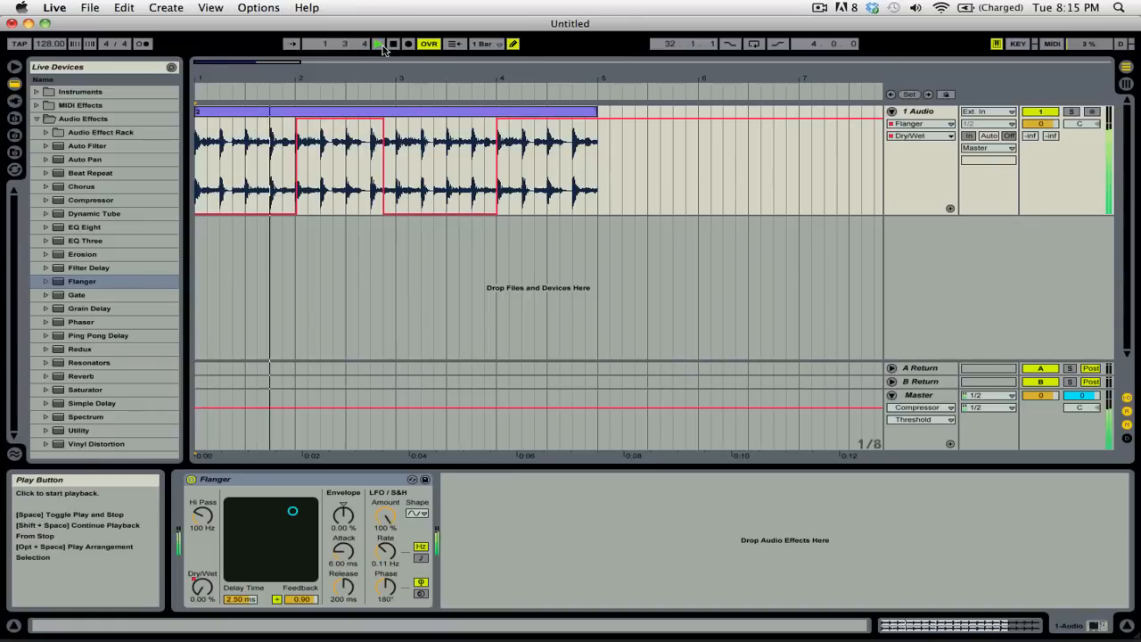
pyautogui.click(406, 43)
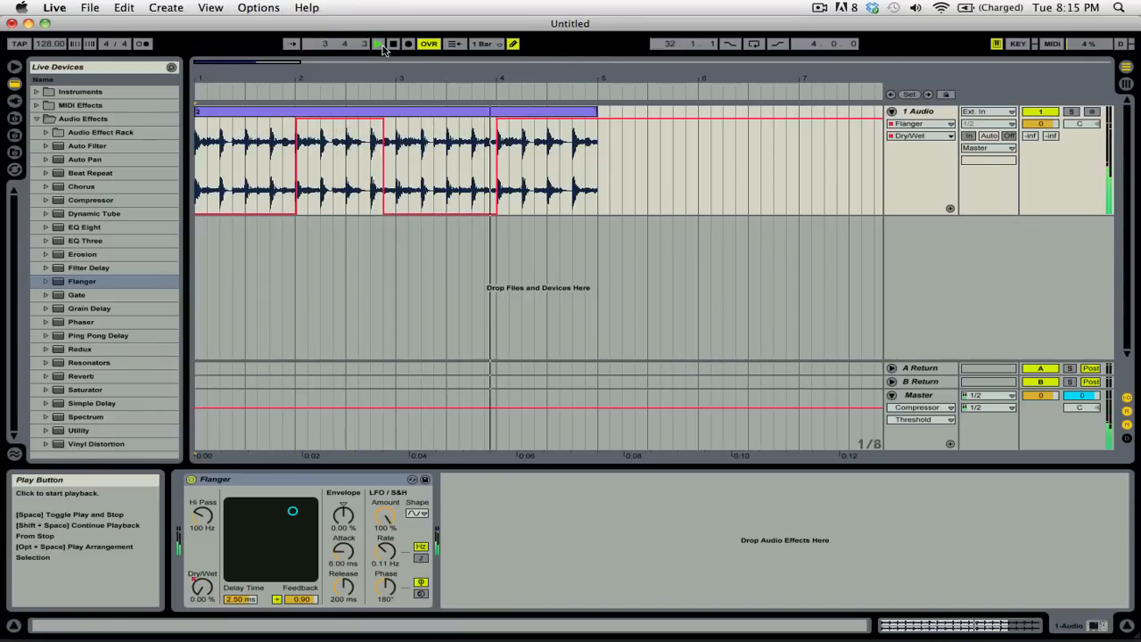
pyautogui.click(378, 43)
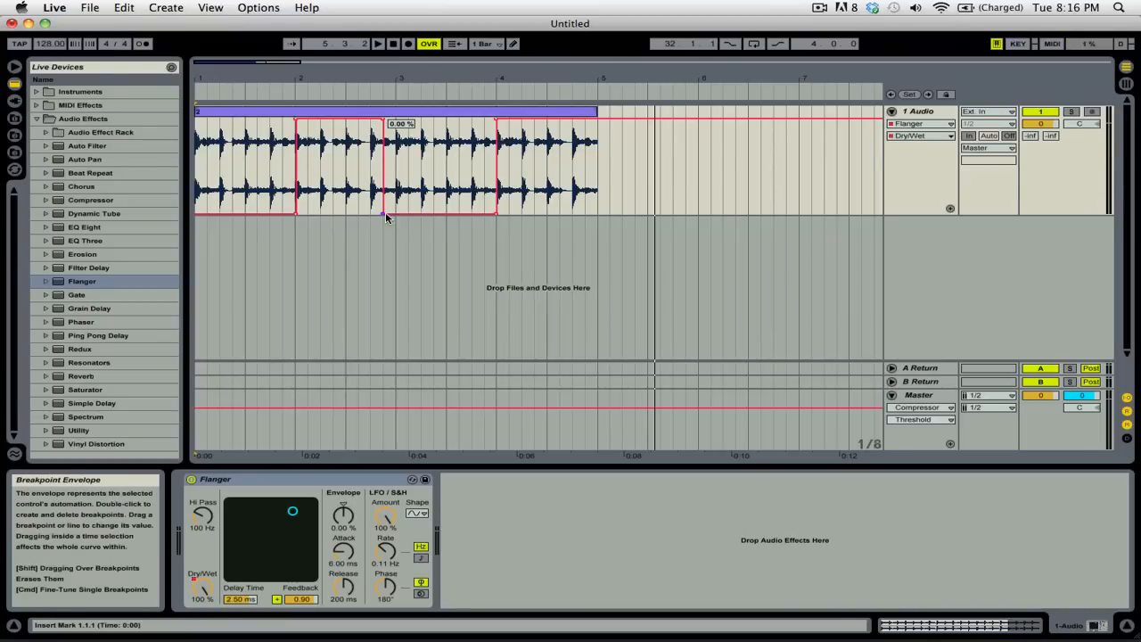
# Step: Reshape the Dry/Wet steps into a downward ramp and stop playback
pyautogui.moveTo(383, 139); pyautogui.dragTo(496, 214)
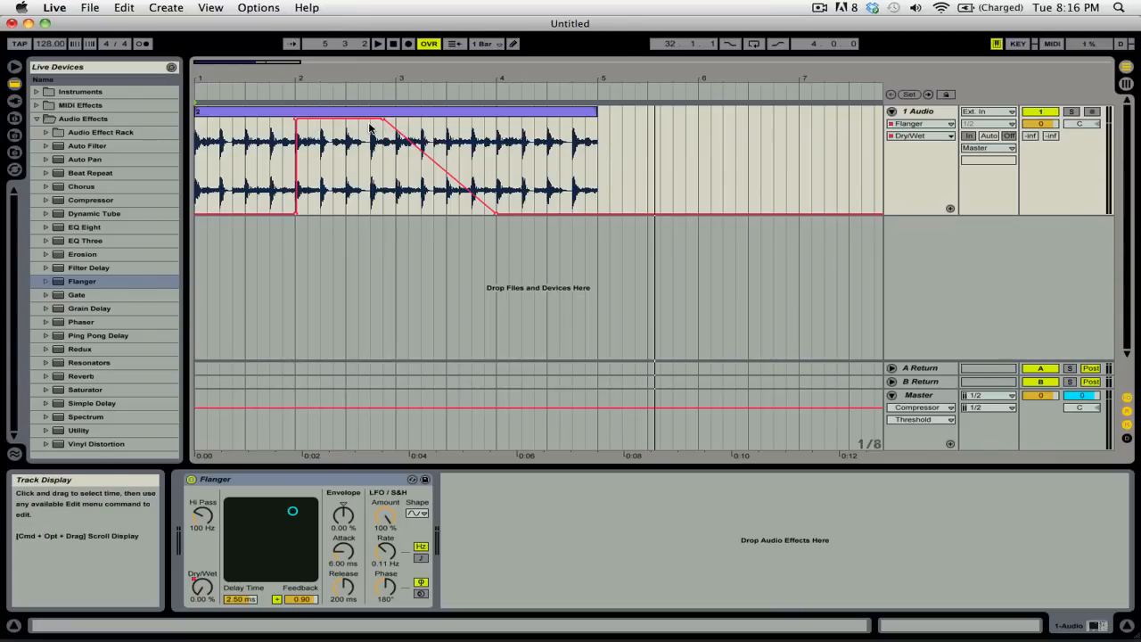
pyautogui.click(378, 43)
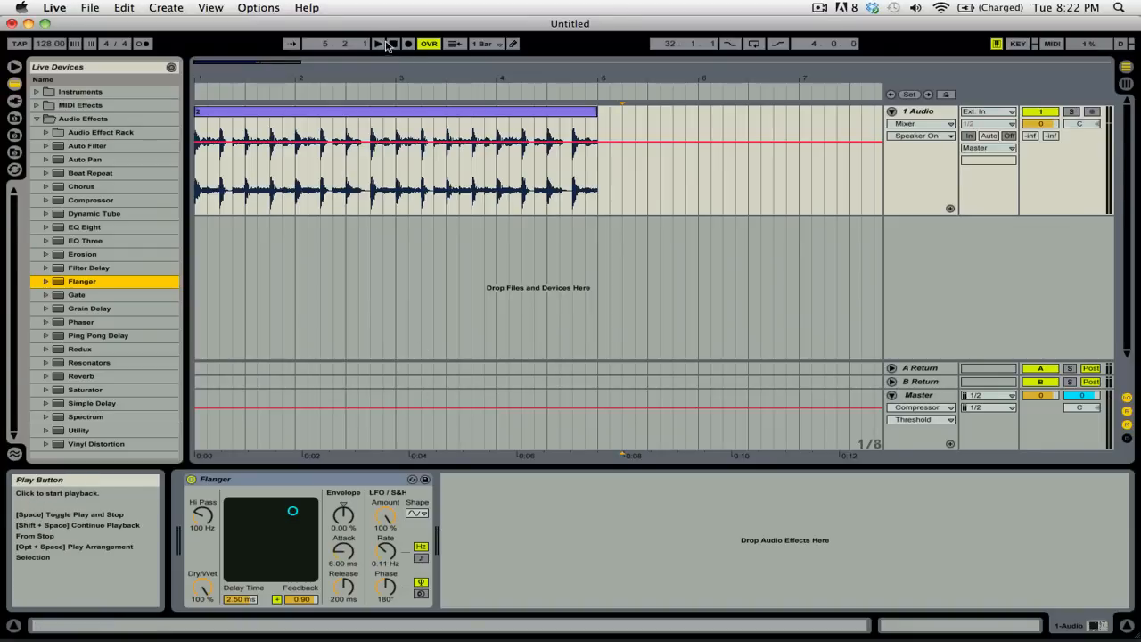
# Step: Record Flanger knob movements as automation while the arrangement plays
pyautogui.click(376, 42)
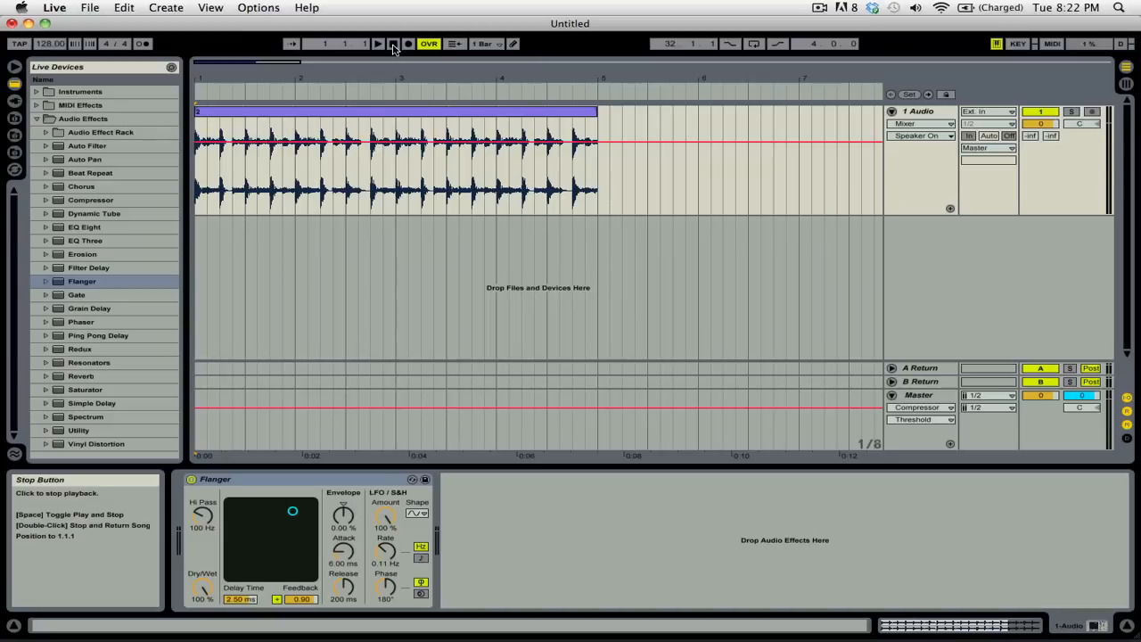
pyautogui.moveTo(407, 42)
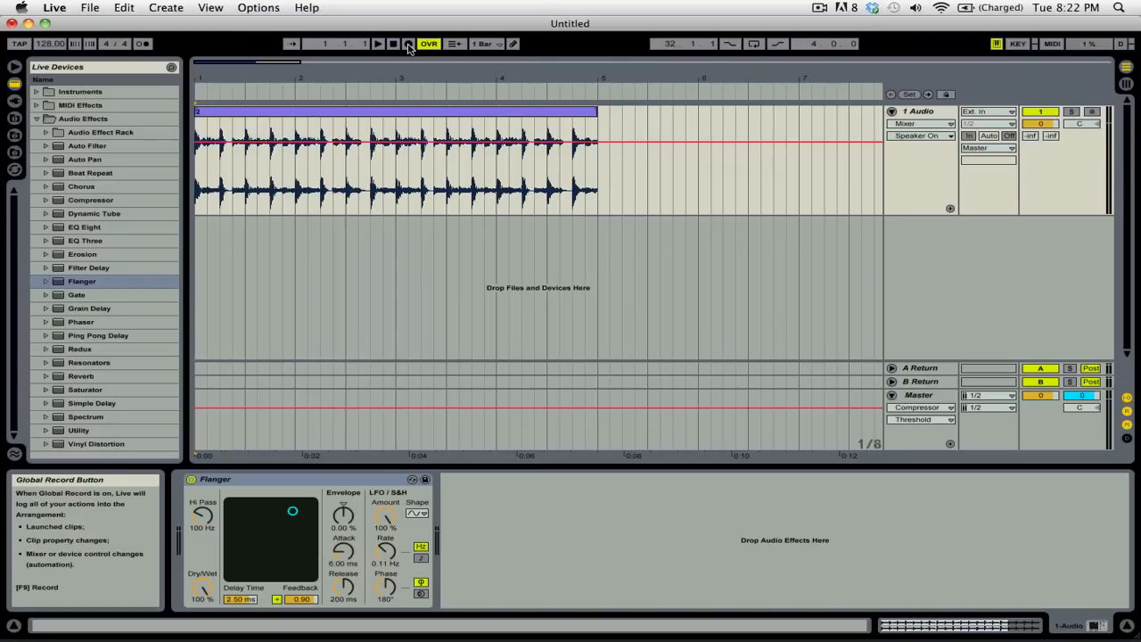
pyautogui.click(409, 43)
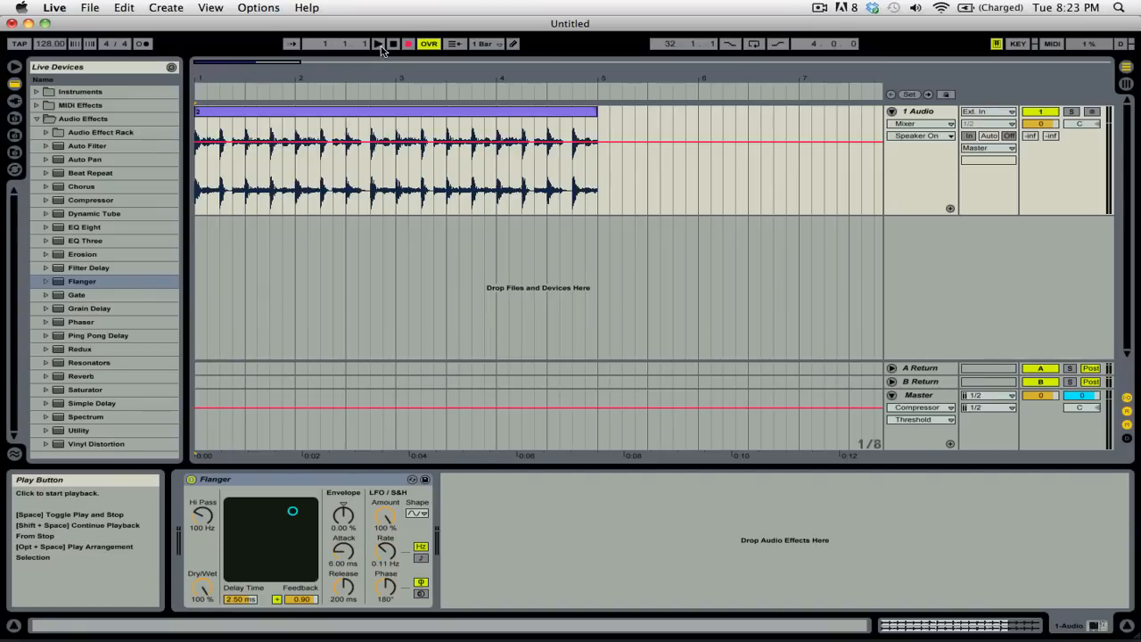
pyautogui.click(377, 43)
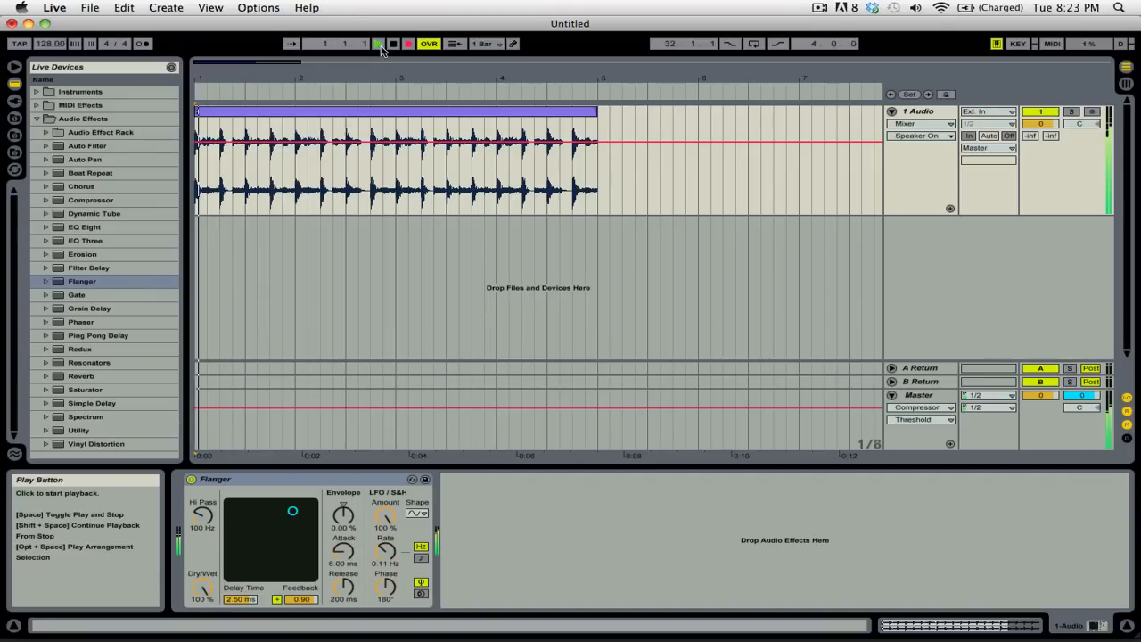
pyautogui.click(376, 43)
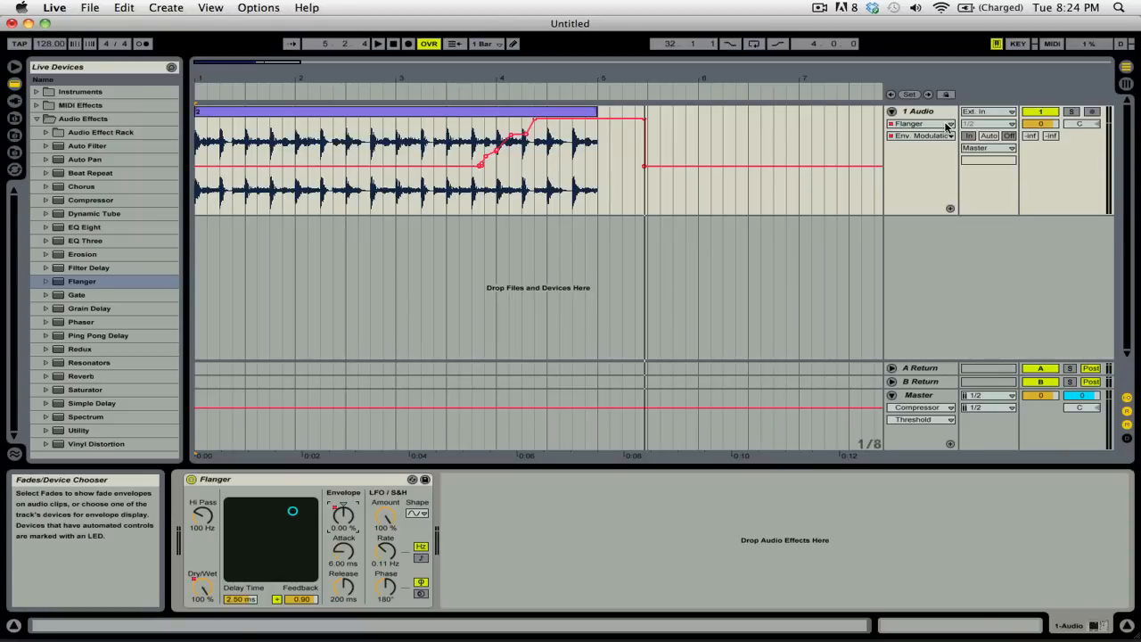
# Step: Display the recorded Flanger Dry/Wet envelope in the track's lane
pyautogui.click(948, 136)
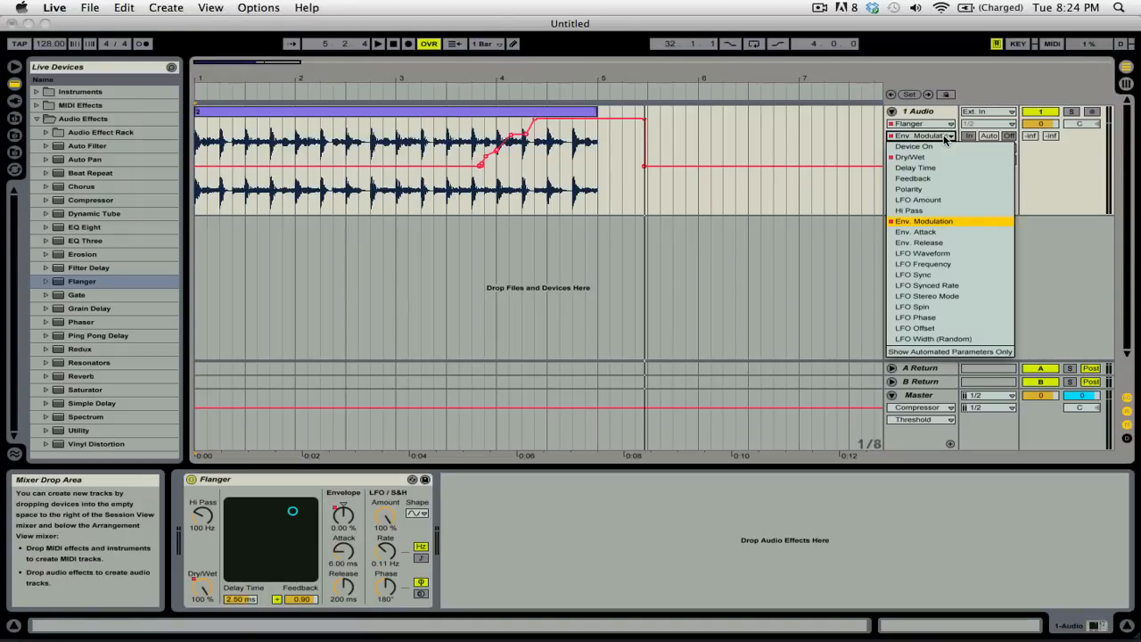
pyautogui.moveTo(909, 157)
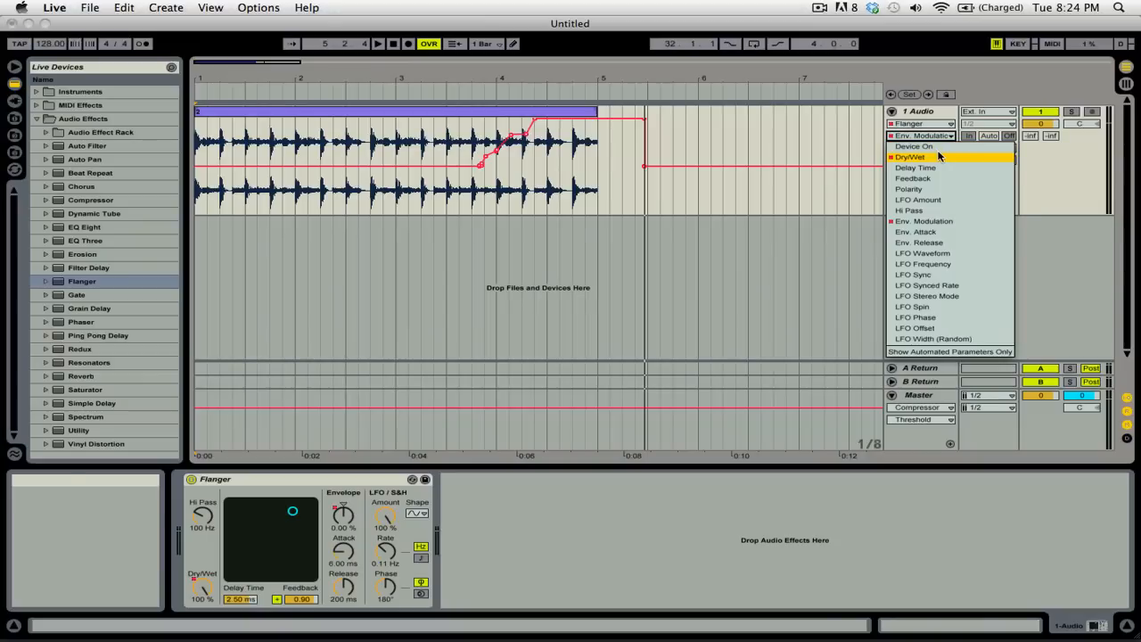
pyautogui.click(909, 157)
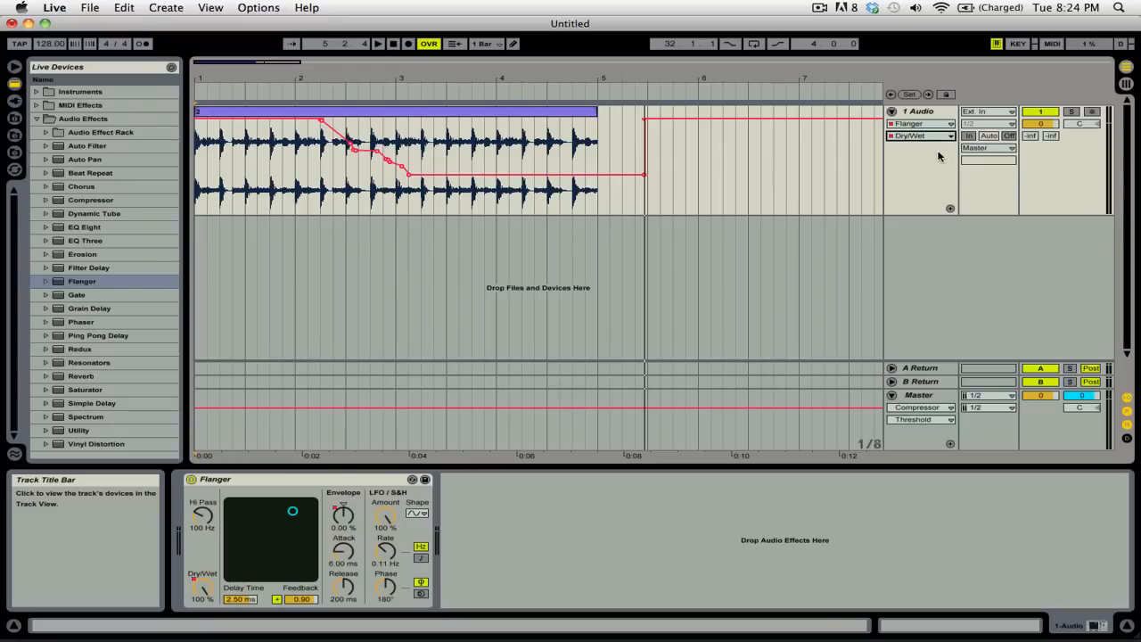
pyautogui.click(920, 135)
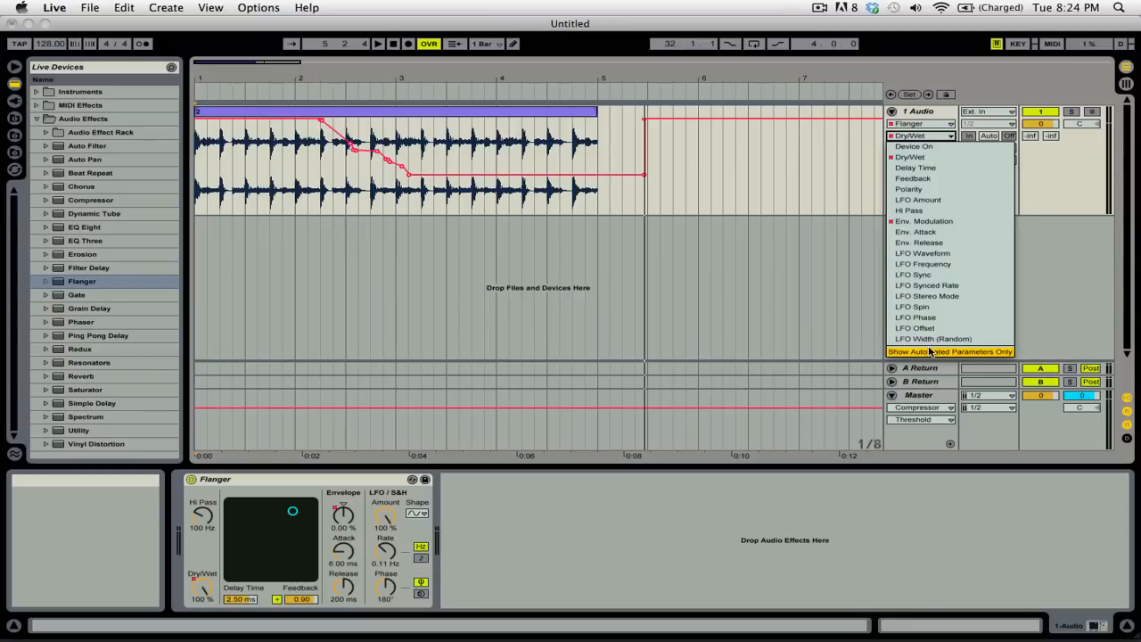
# Step: Limit the chooser to automated parameters and display the Env Modulation envelope
pyautogui.click(924, 123)
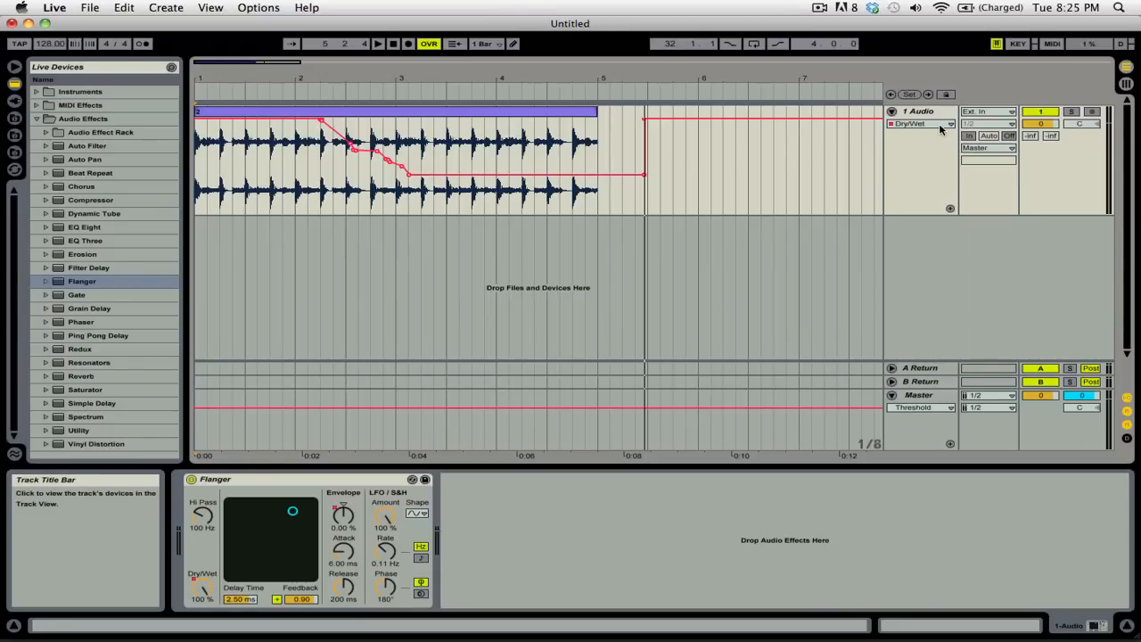
pyautogui.click(923, 123)
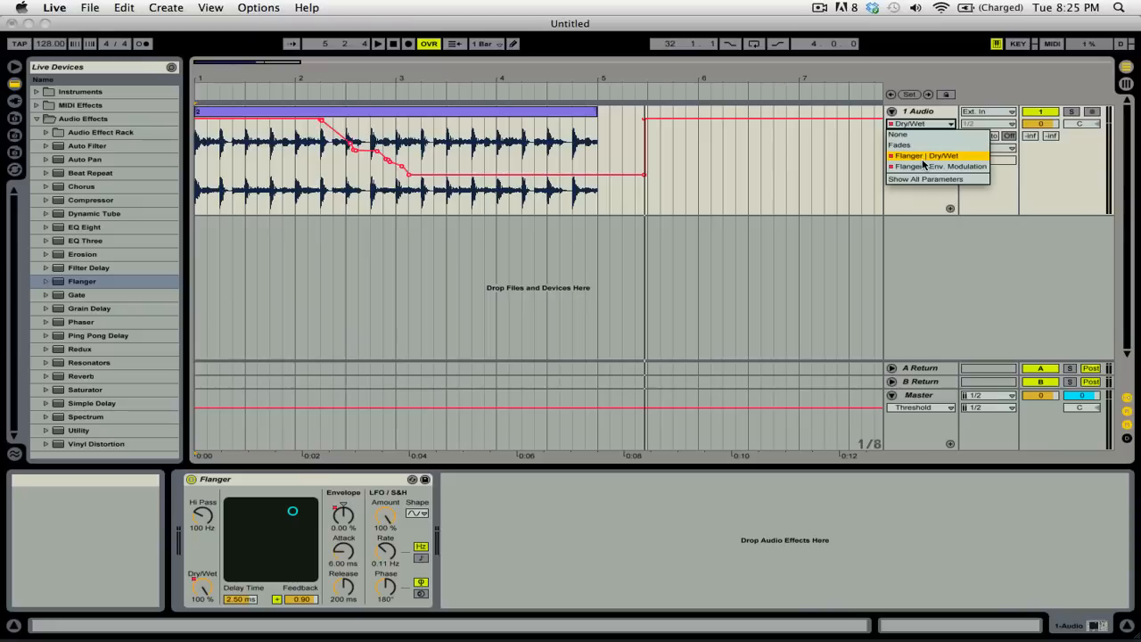
pyautogui.click(941, 168)
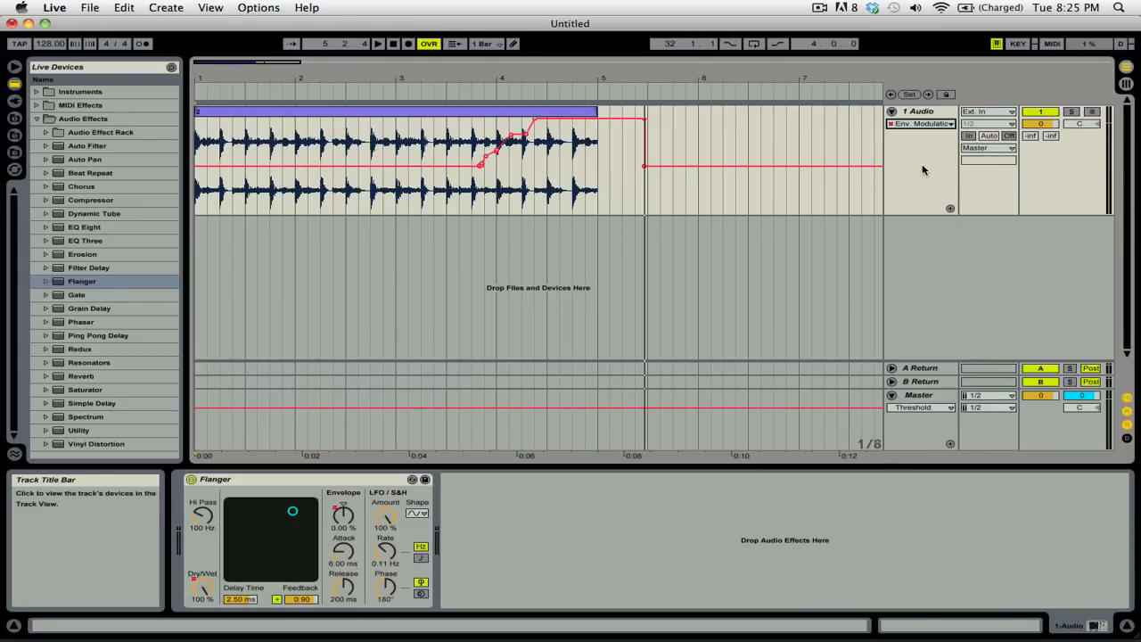
pyautogui.moveTo(949, 207)
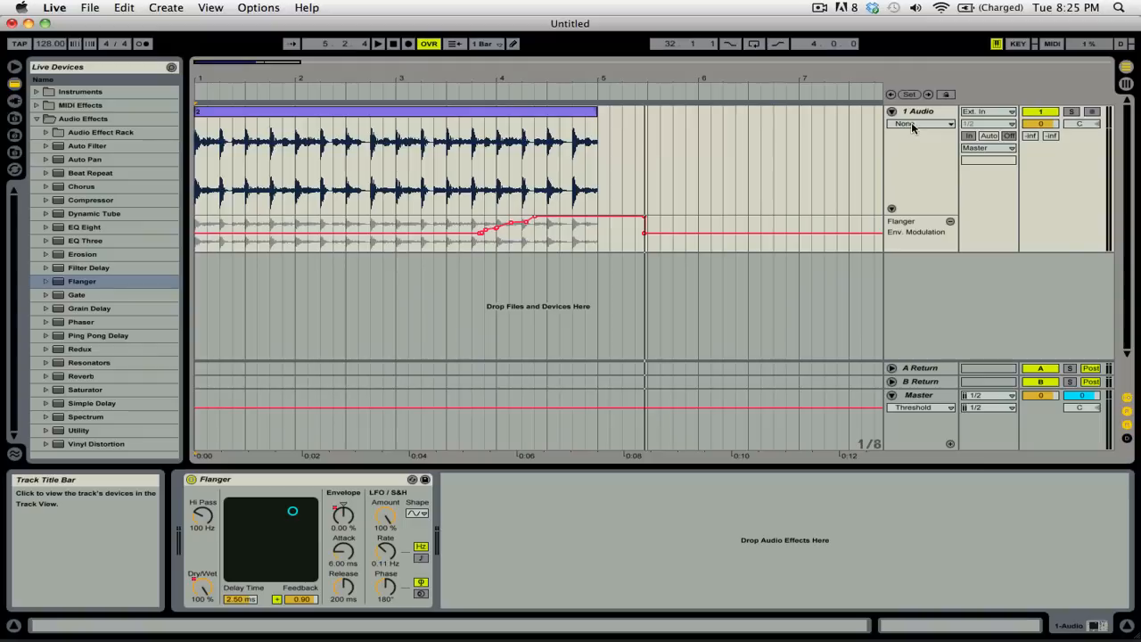
# Step: Show Dry/Wet in the main lane so both envelopes appear in separate lanes
pyautogui.click(923, 123)
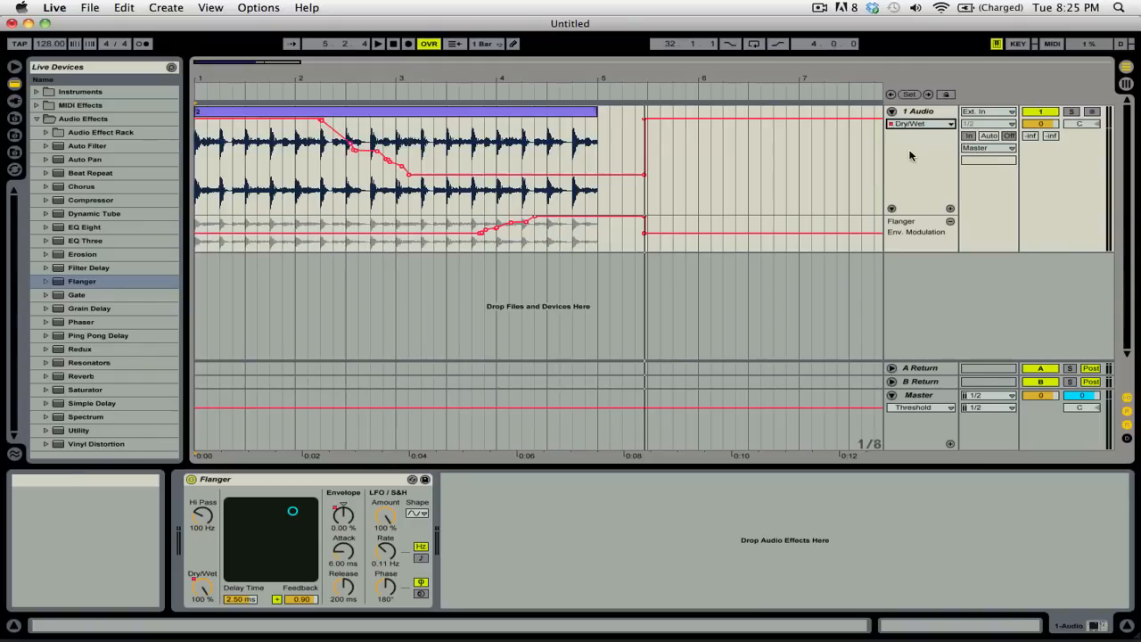